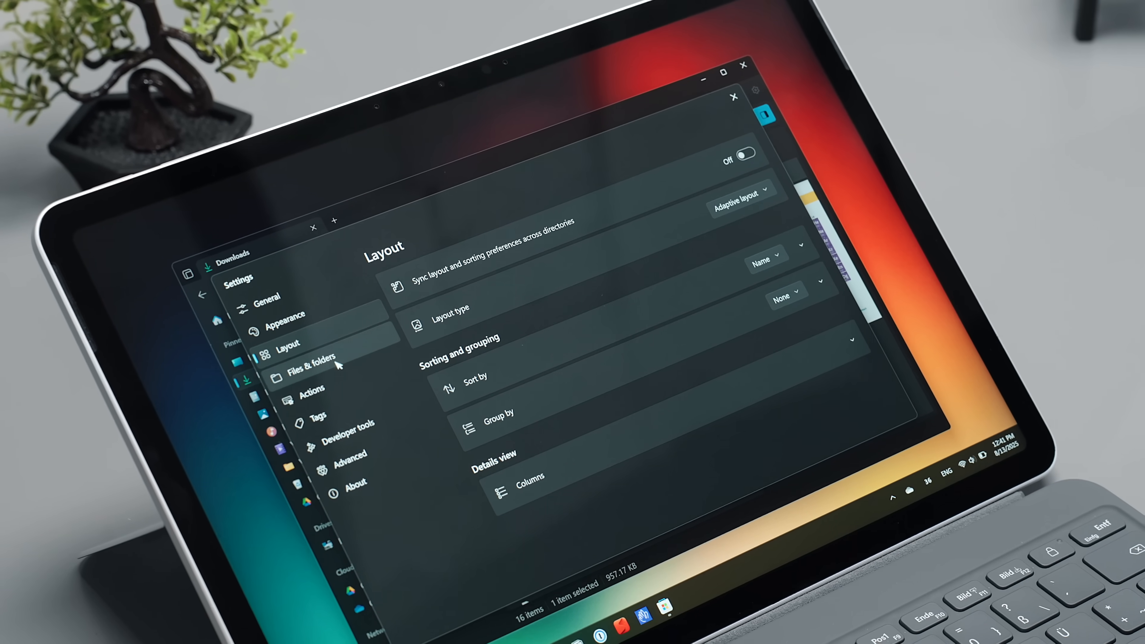
- Search 'drift' from the sidebar box to instantly list the five Drift JPGs in Downloads
{"action": "left_click", "coordinate": [284, 323]}
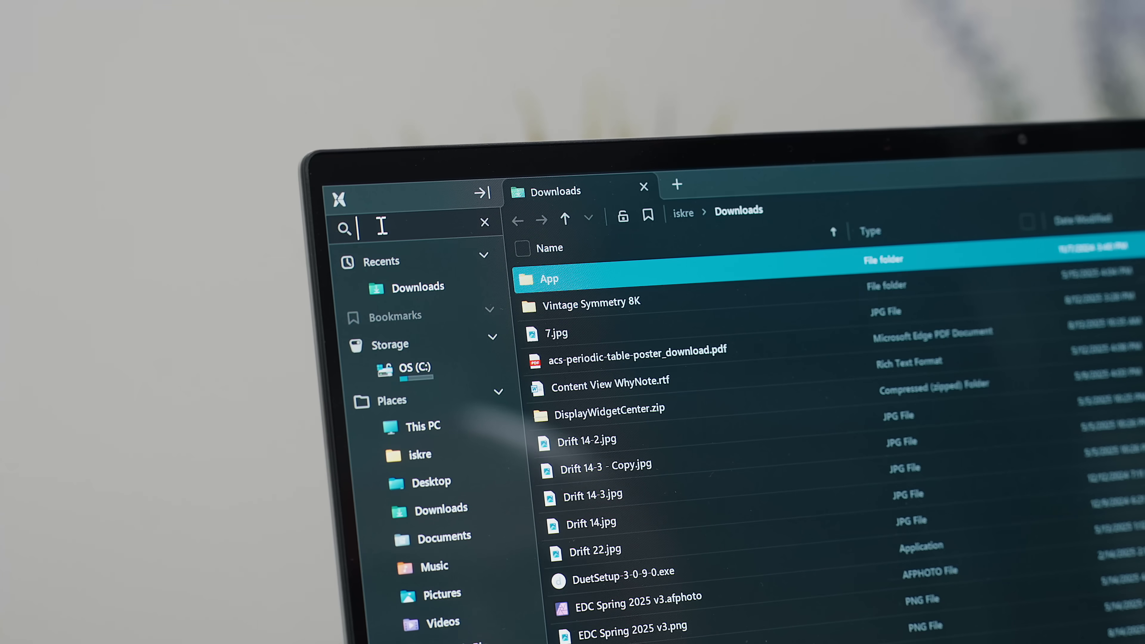
{"action": "type", "text": "drift"}
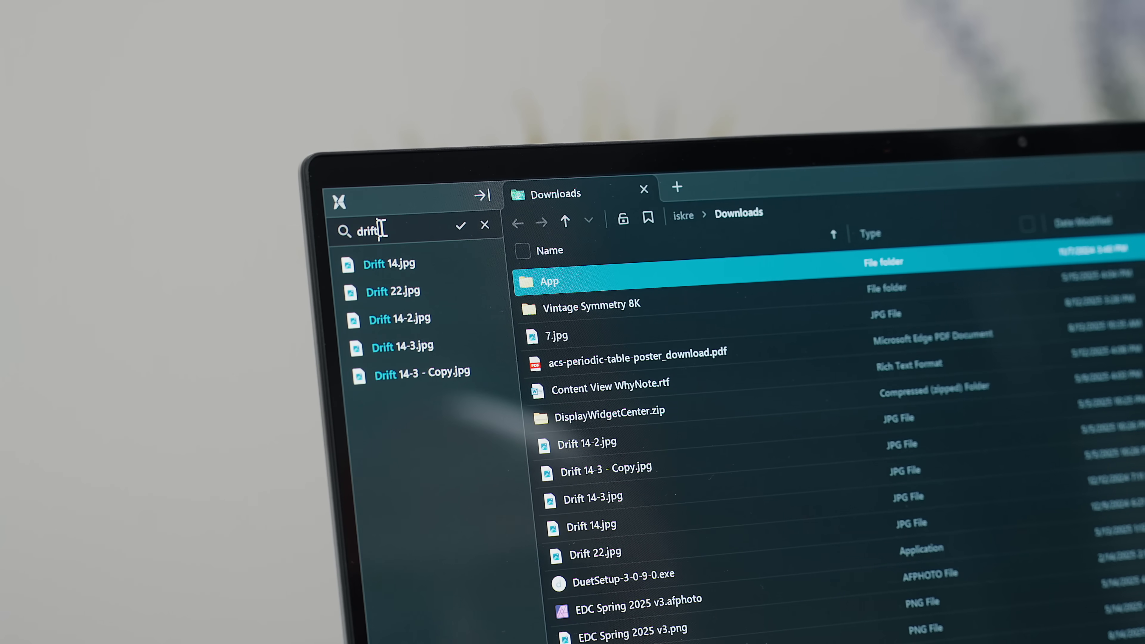